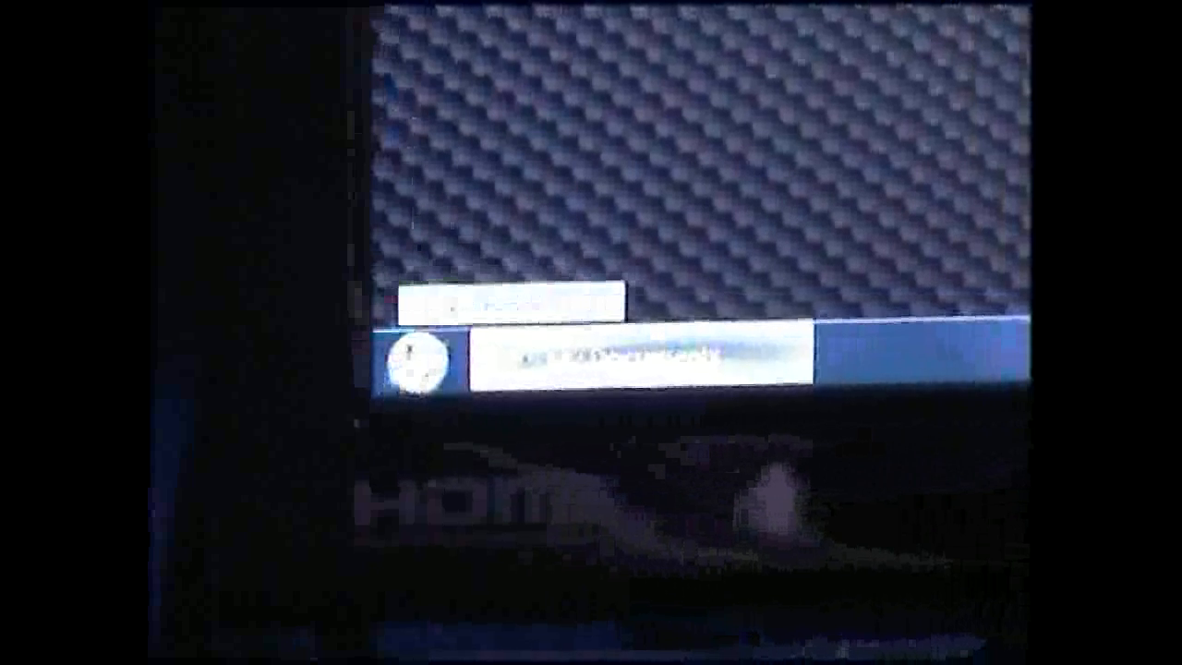
# Bring up the Windows XP Start menu from the taskbar Start button.
pyautogui.click(416, 360)
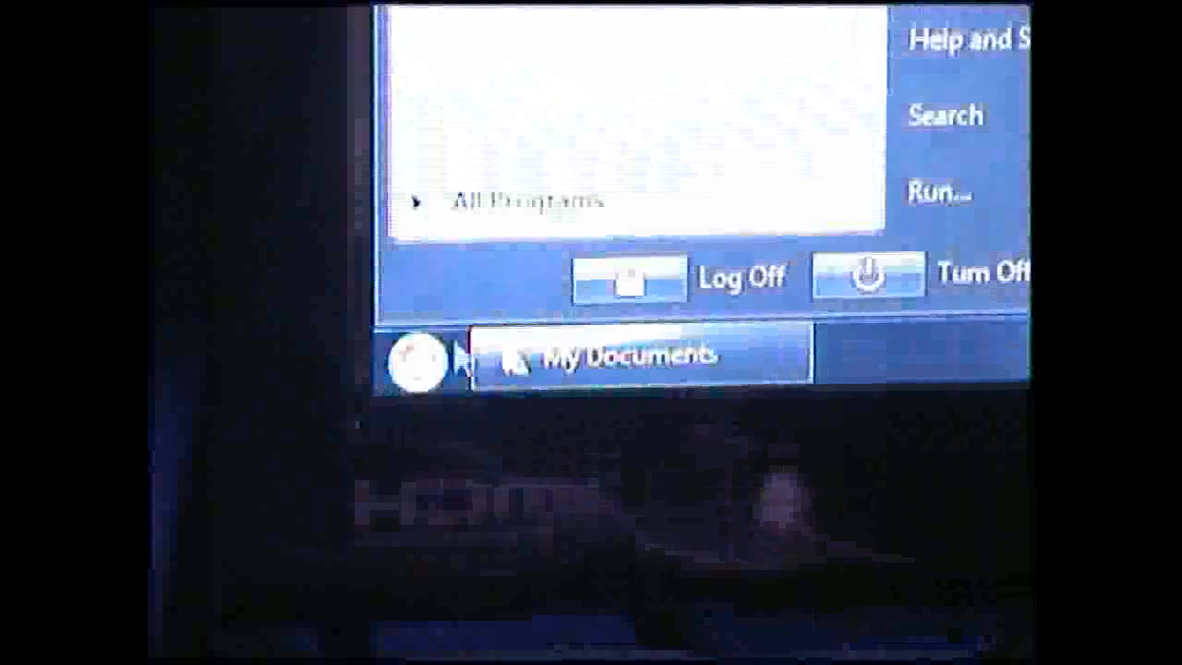